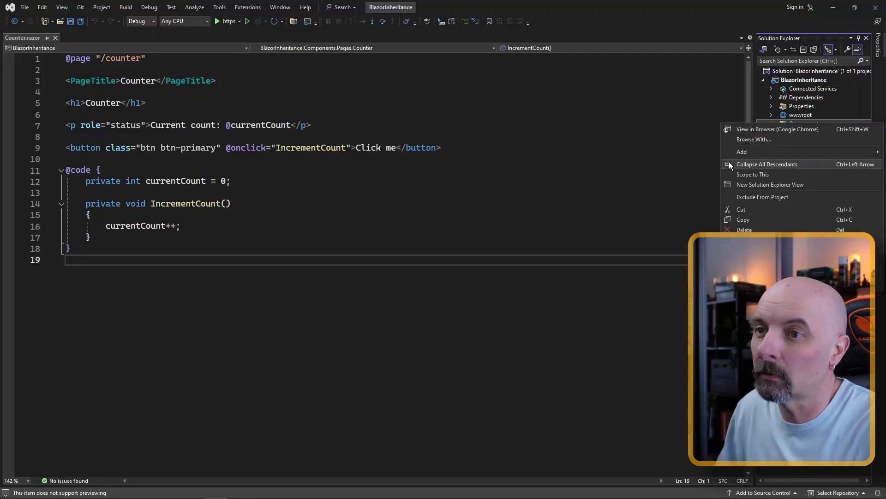
Step: Create a Base folder under Components and add a new PageBase.cs class inside it
{"action": "left_click", "coordinate": [741, 151]}
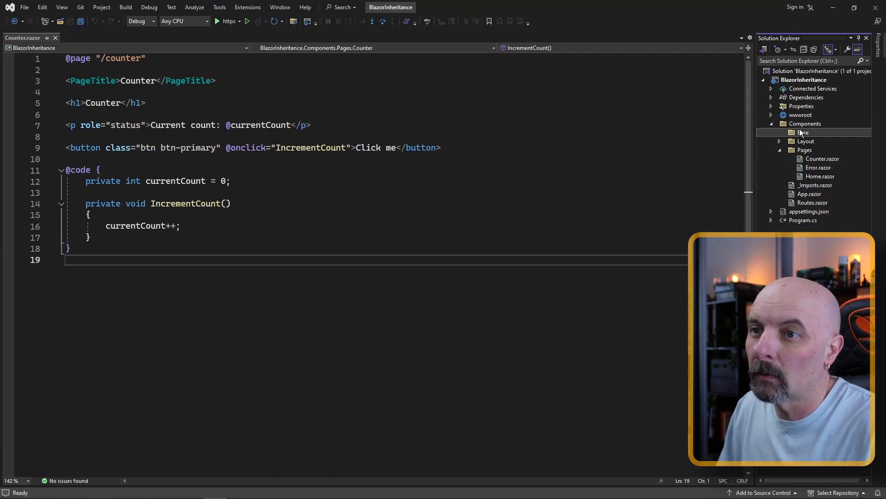
{"action": "right_click", "coordinate": [804, 123]}
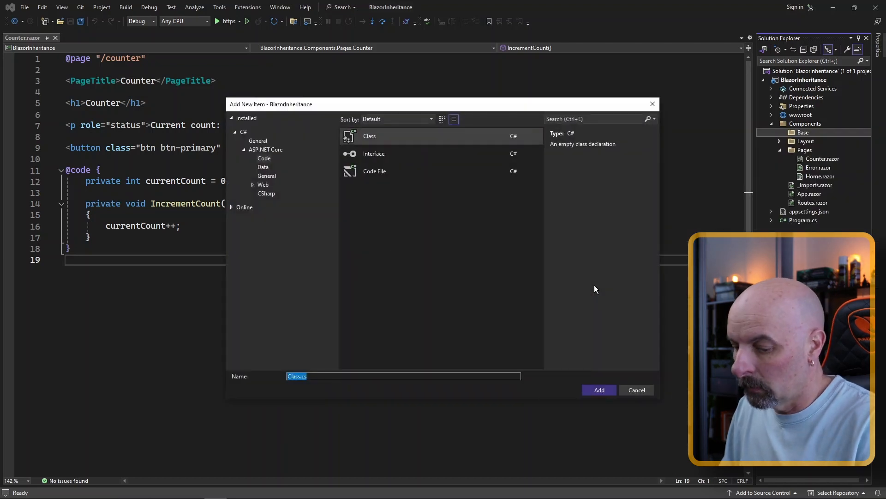
{"action": "left_click", "coordinate": [598, 390]}
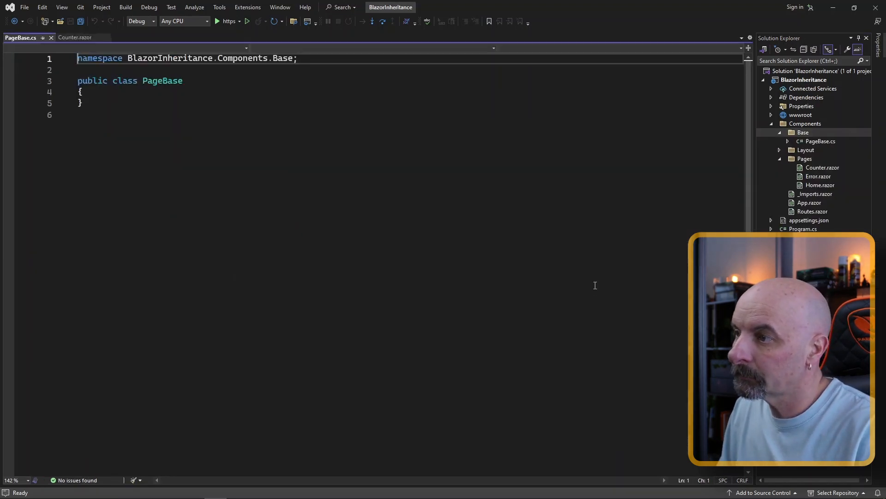
Step: Make PageBase inherit ComponentBase, importing Microsoft.AspNetCore.Components
{"action": "type", "text": ": ComponentBa"}
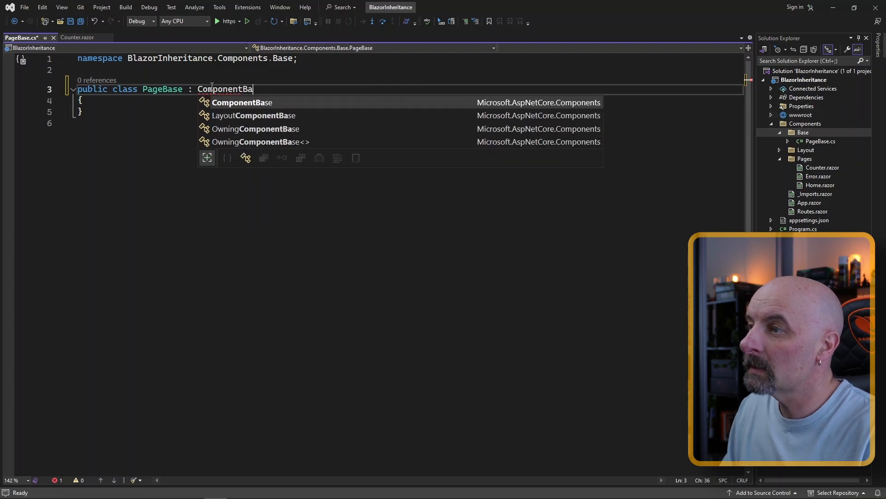
{"action": "type", "text": "se"}
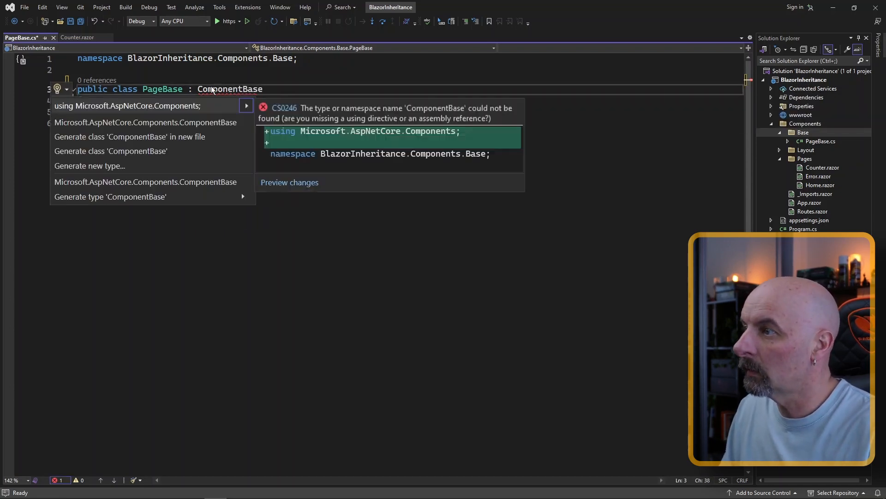
{"action": "left_click", "coordinate": [127, 106]}
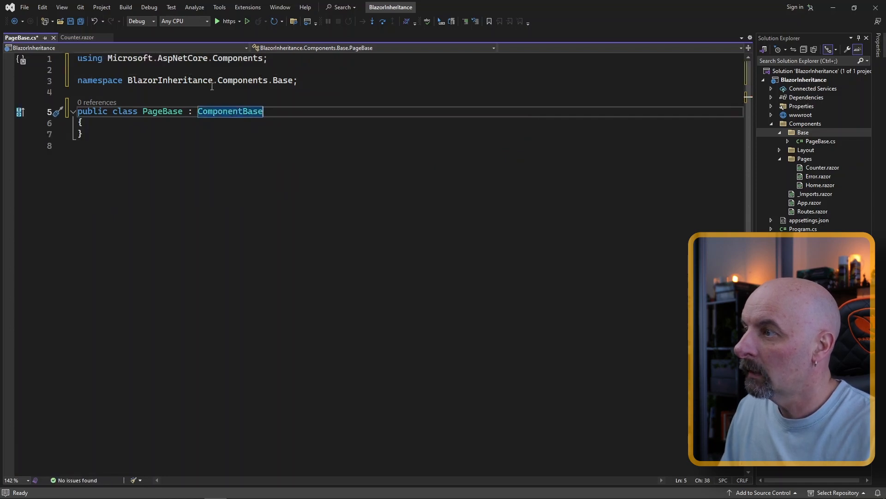
Step: Add a public int MyPageID property to PageBase, then switch to Counter.razor
{"action": "type", "text": "pr"}
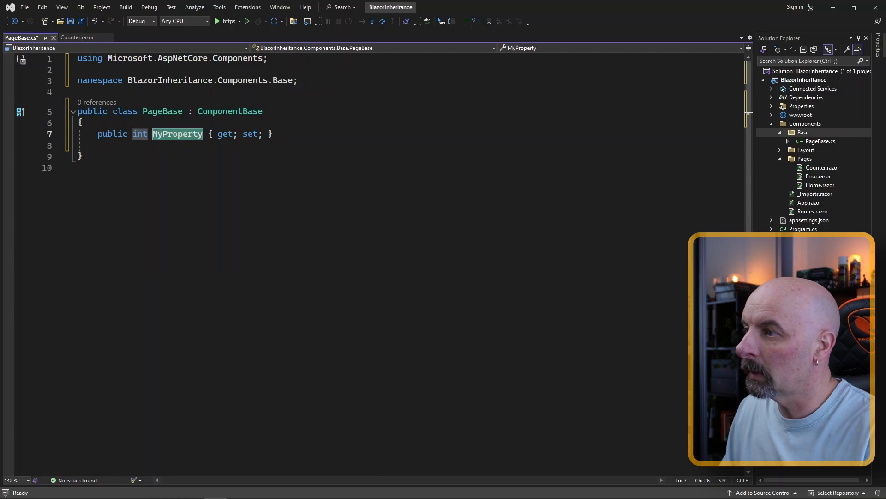
{"action": "type", "text": "MyPageID"}
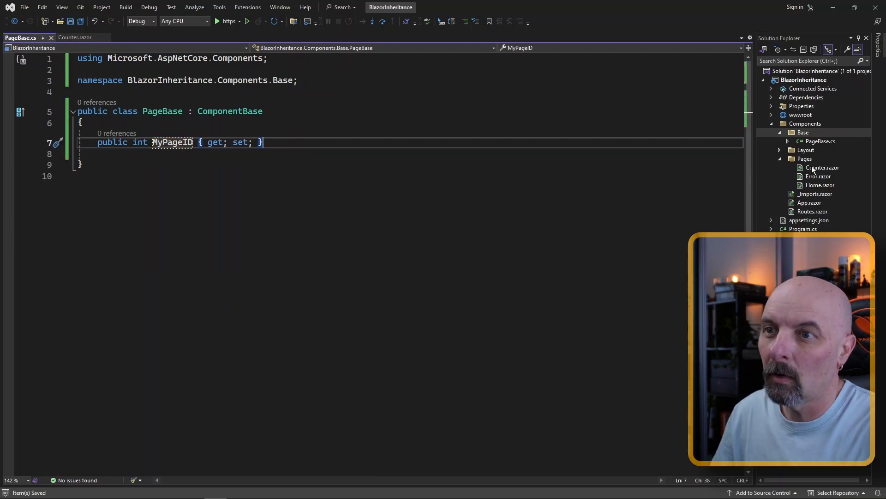
{"action": "left_click", "coordinate": [74, 37]}
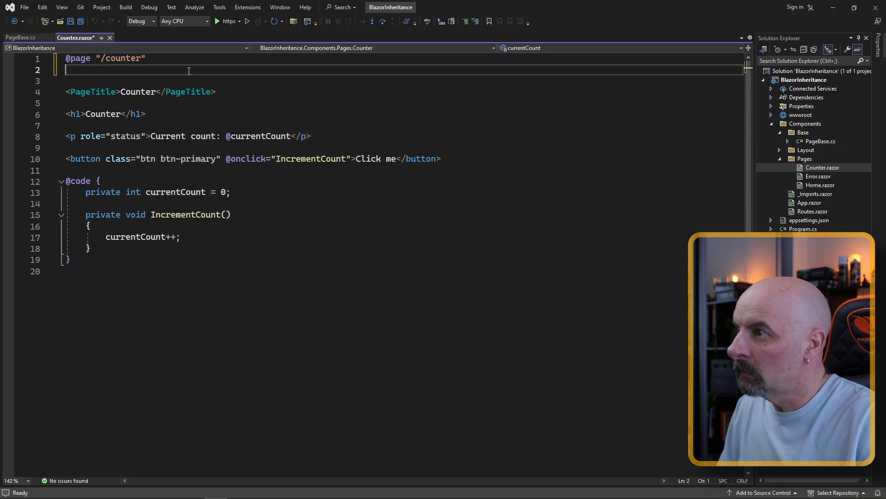
{"action": "type", "text": "@inh"}
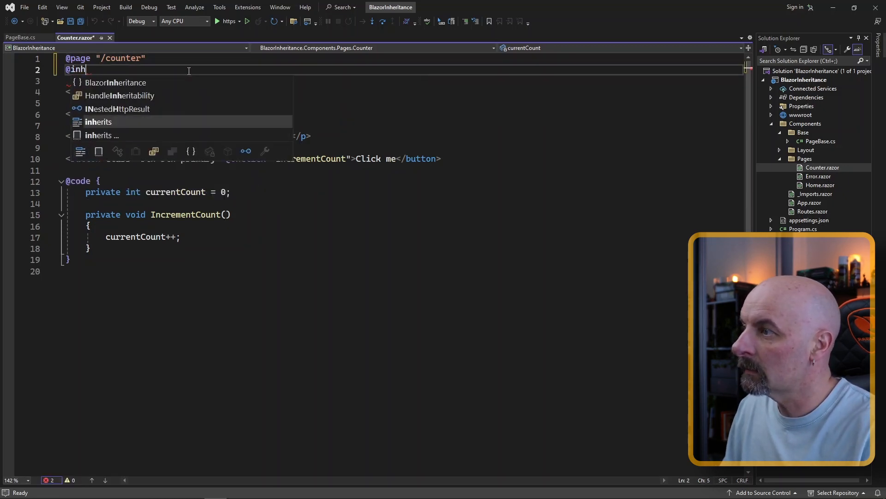
{"action": "key", "text": "Tab"}
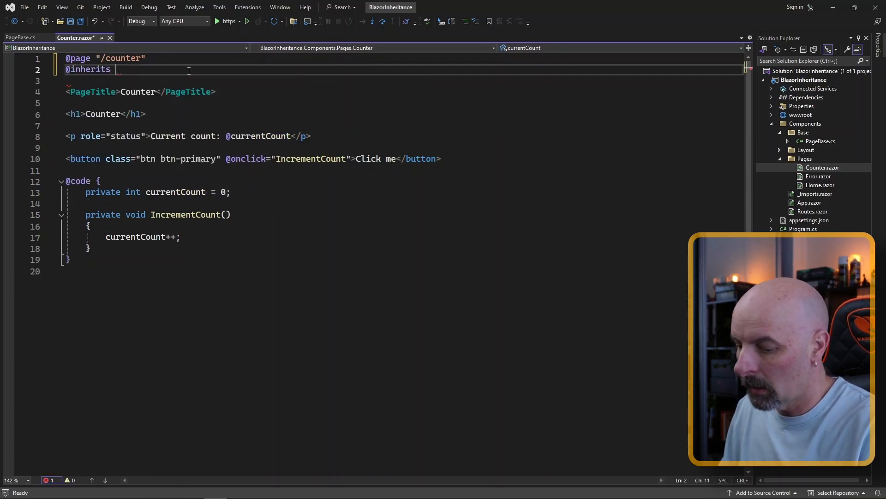
{"action": "type", "text": "My"}
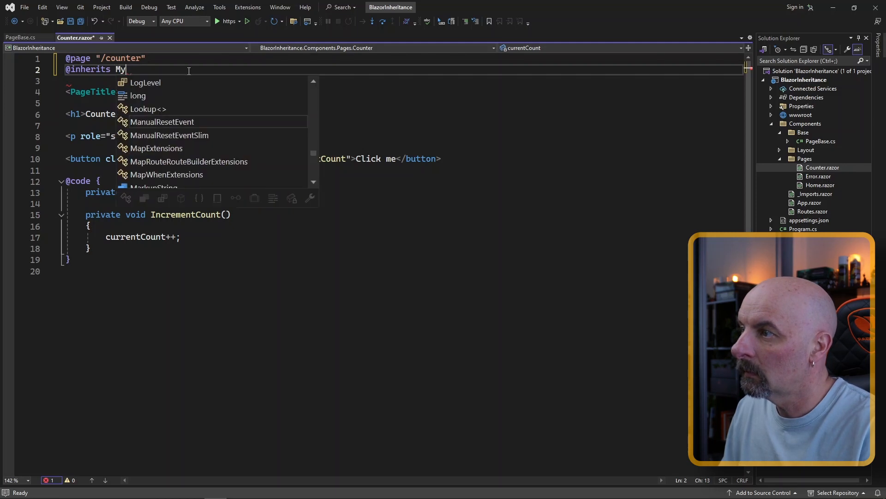
{"action": "type", "text": "PageBase"}
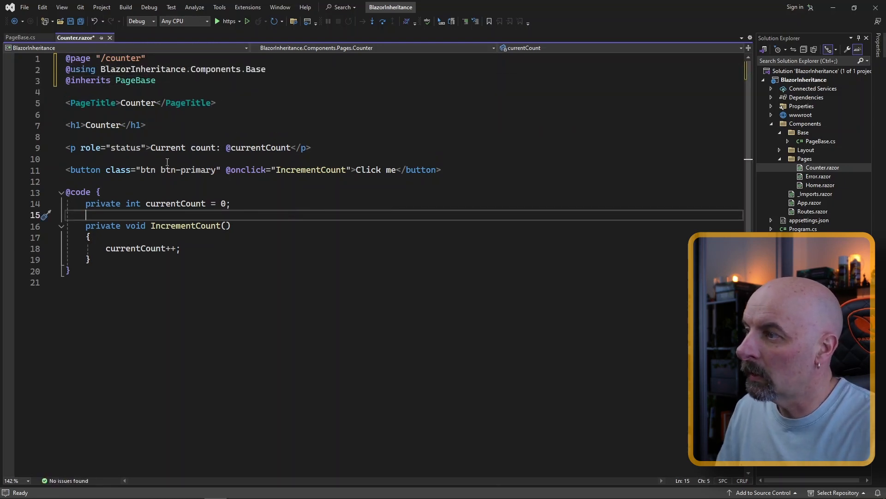
{"action": "left_click", "coordinate": [96, 125]}
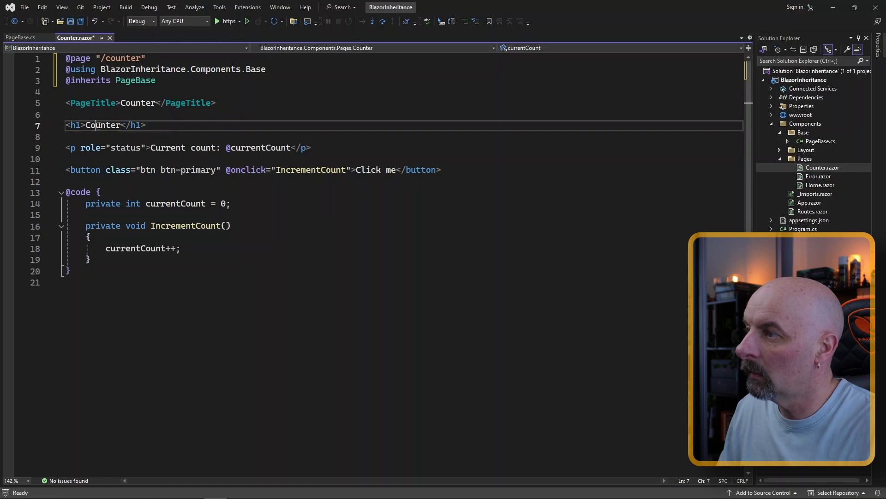
{"action": "triple_click", "coordinate": [104, 125]}
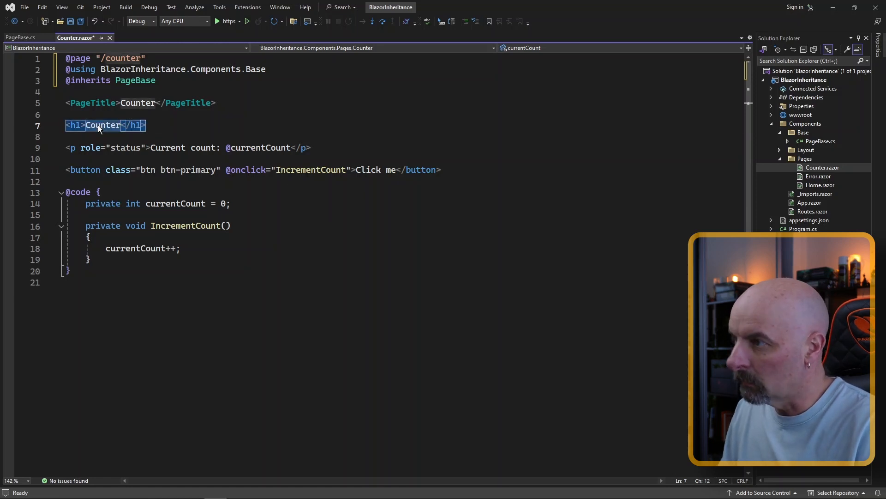
{"action": "type", "text": "Page I"}
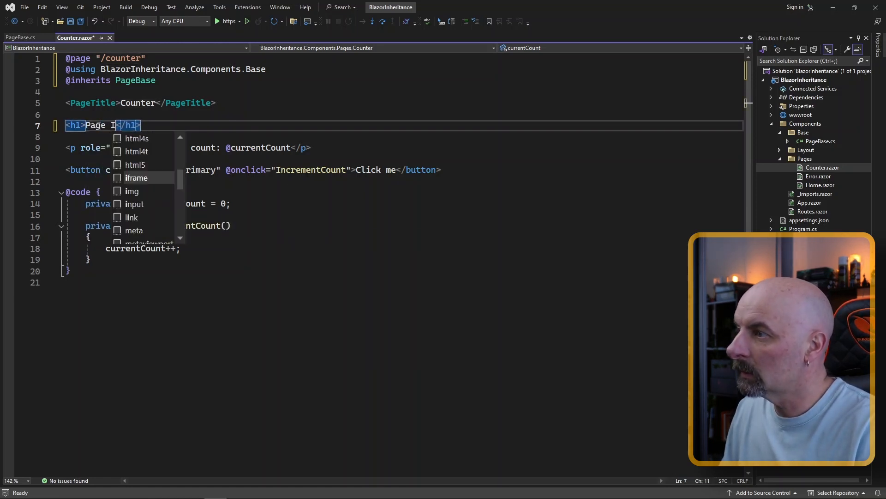
{"action": "type", "text": "D"}
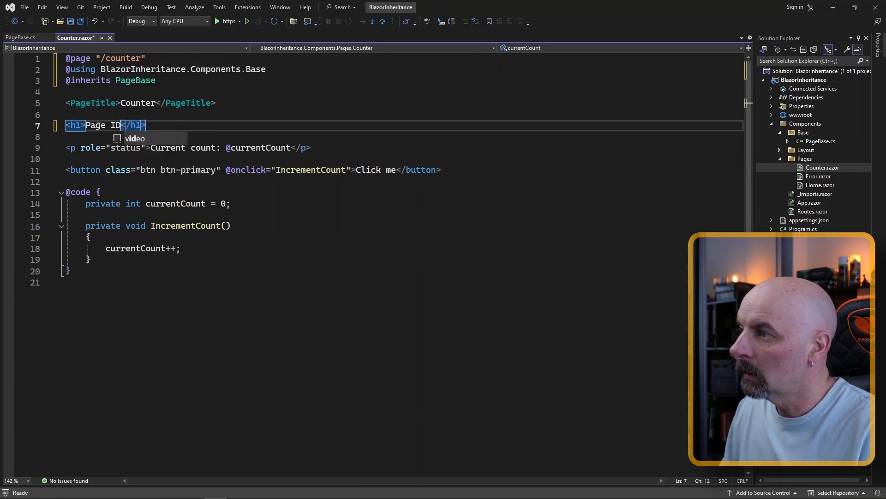
{"action": "type", "text": "@MyPageID"}
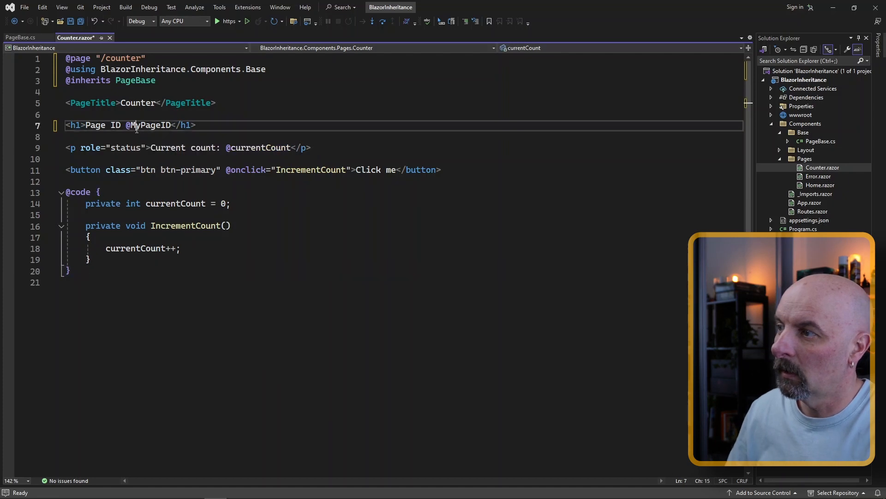
{"action": "key", "text": "Enter"}
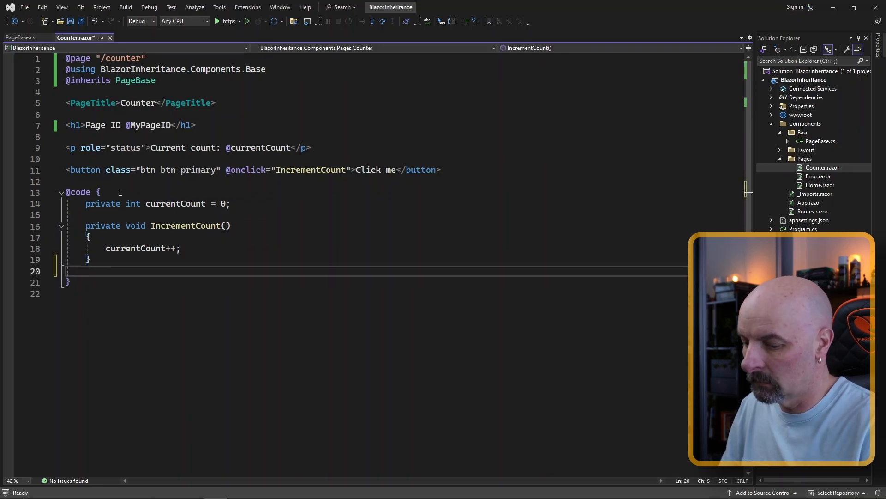
Step: Override OnInitializedAsync in Counter.razor setting MyPageID to 1111, then run and stop the app
{"action": "type", "text": "override"}
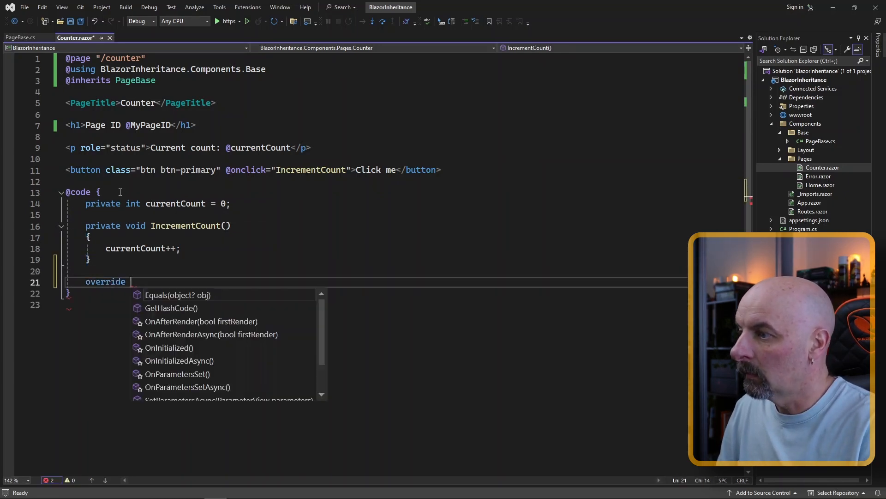
{"action": "type", "text": "onin"}
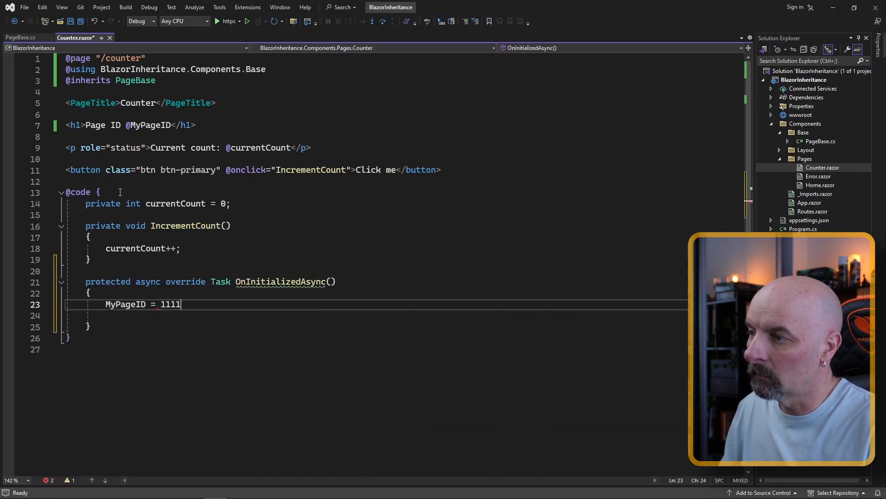
{"action": "type", "text": ";"}
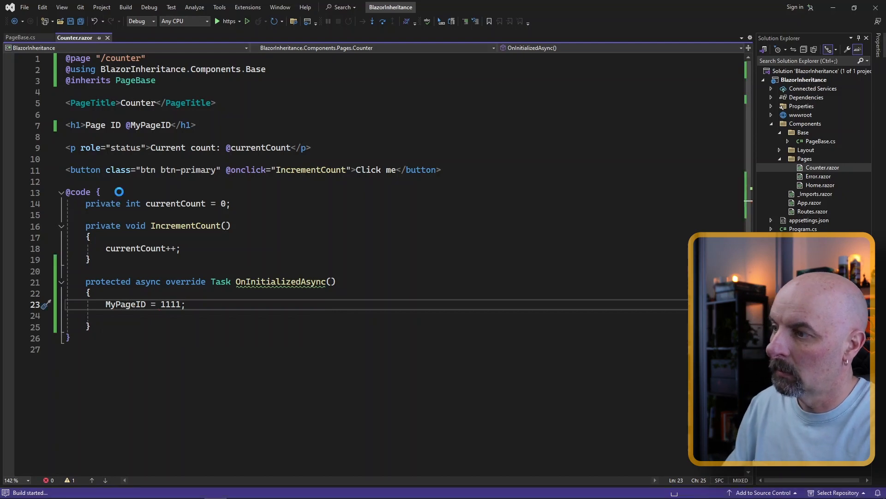
{"action": "left_click", "coordinate": [217, 21]}
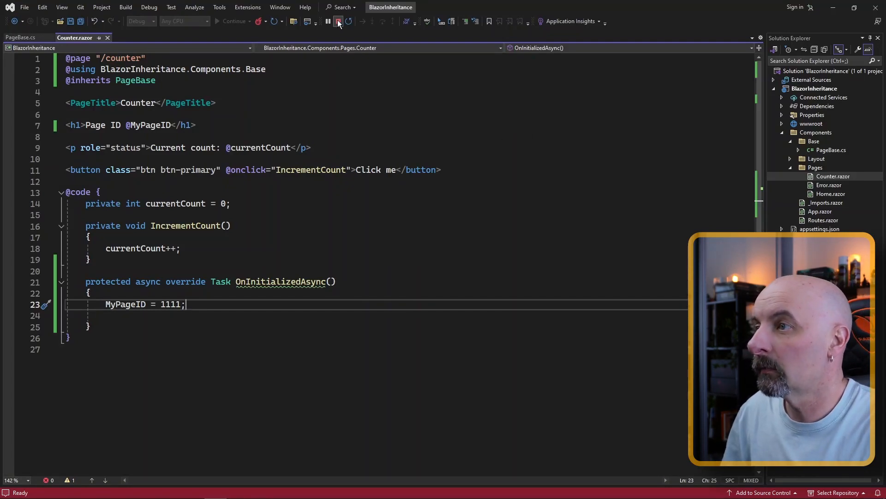
{"action": "left_click", "coordinate": [338, 21]}
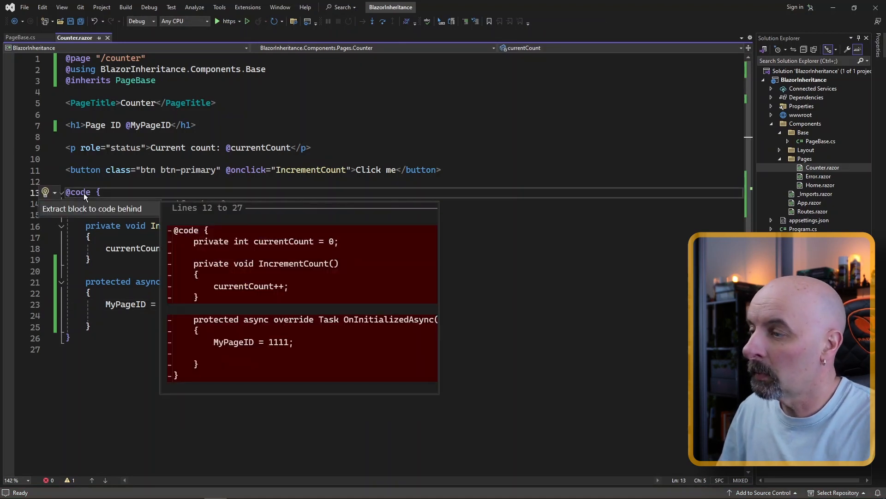
{"action": "left_click", "coordinate": [91, 208]}
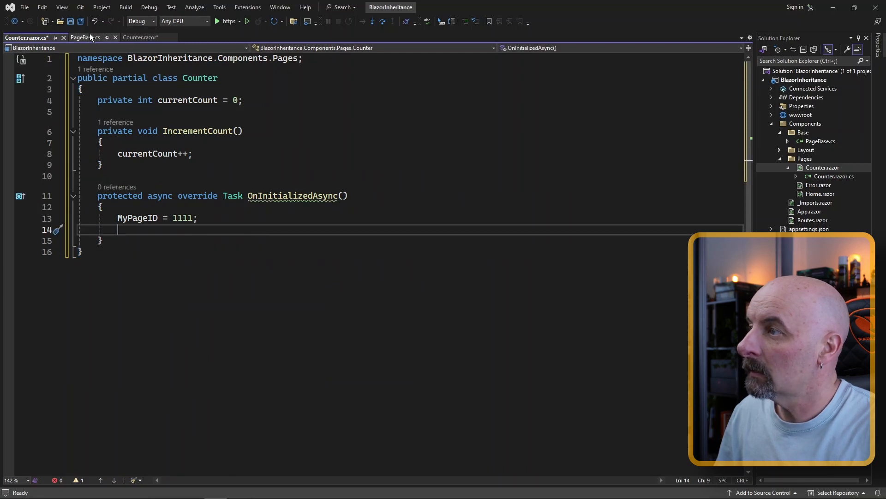
{"action": "key", "text": "ctrl+s"}
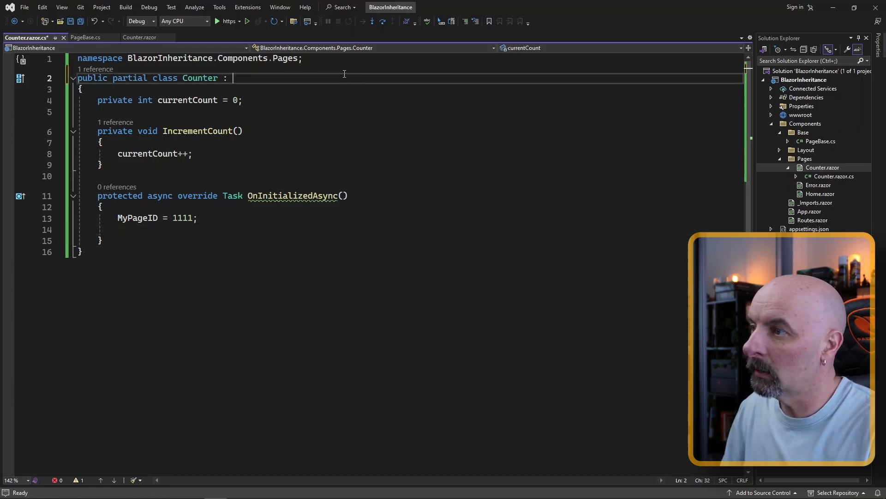
{"action": "type", "text": "PageID { get; set;"}
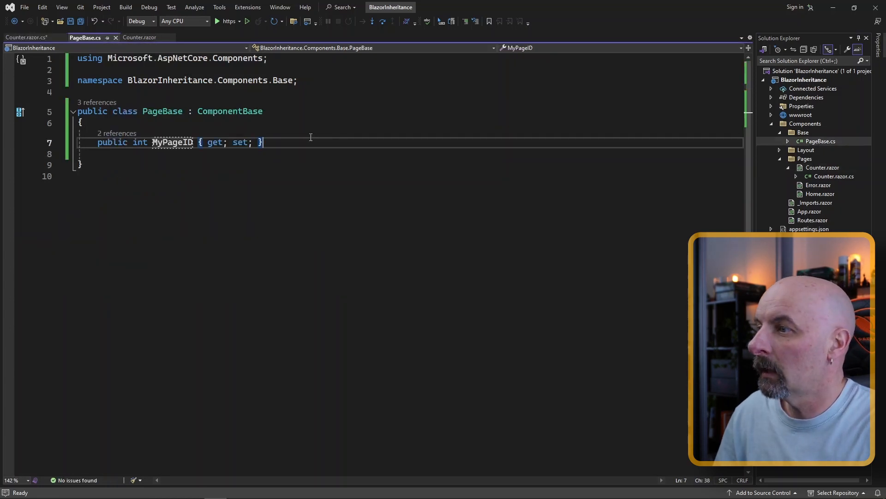
Step: Override OnInitializedAsync in PageBase to set MyPageID = 9999 before returning base.OnInitializedAsync()
{"action": "key", "text": "Enter"}
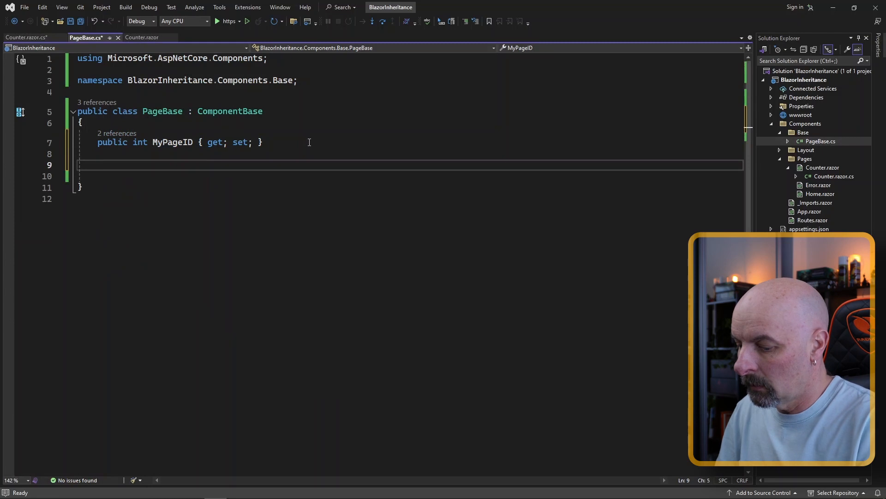
{"action": "type", "text": "override Task OnInitializedAsync("}
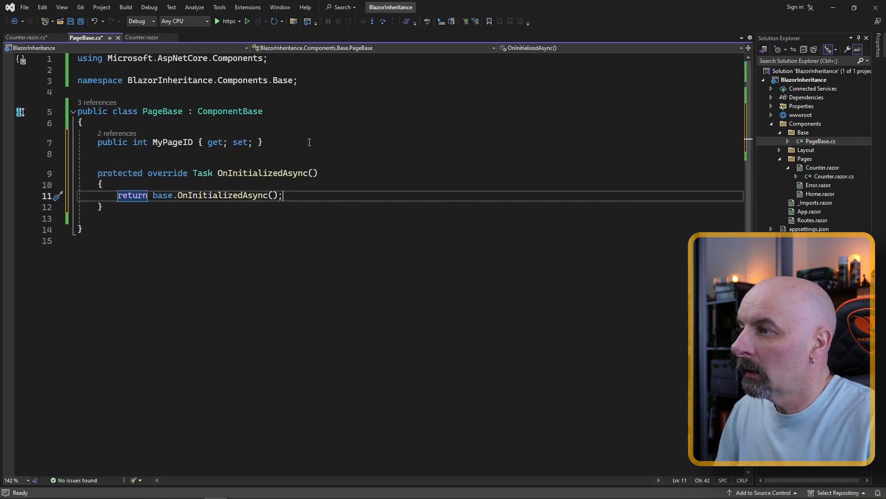
{"action": "type", "text": "base.OnInitializedAsync();"}
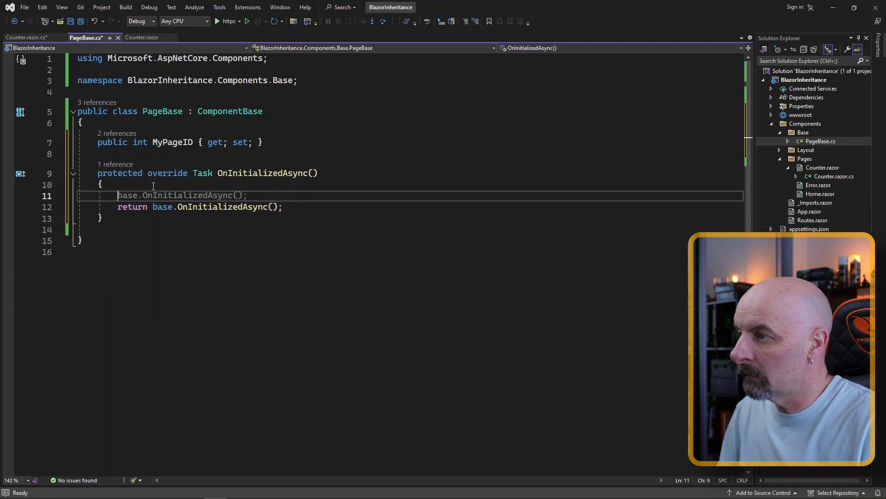
{"action": "type", "text": "MyPageID = 0;"}
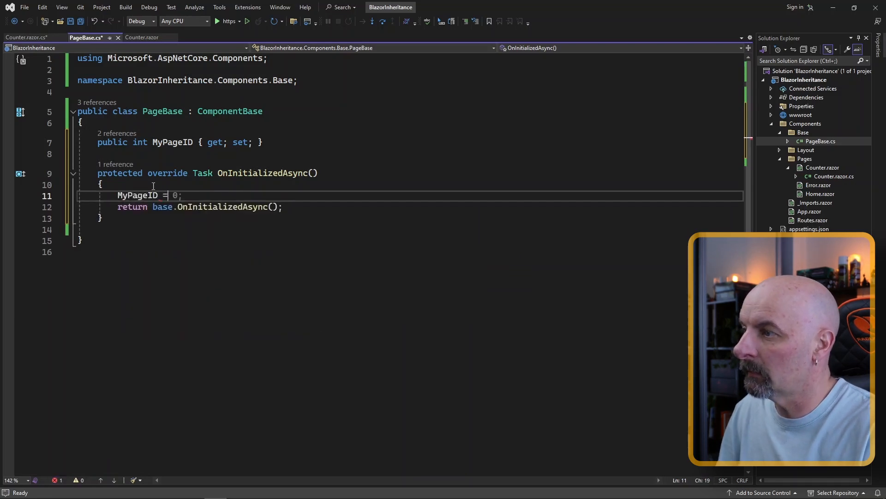
{"action": "type", "text": "9999"}
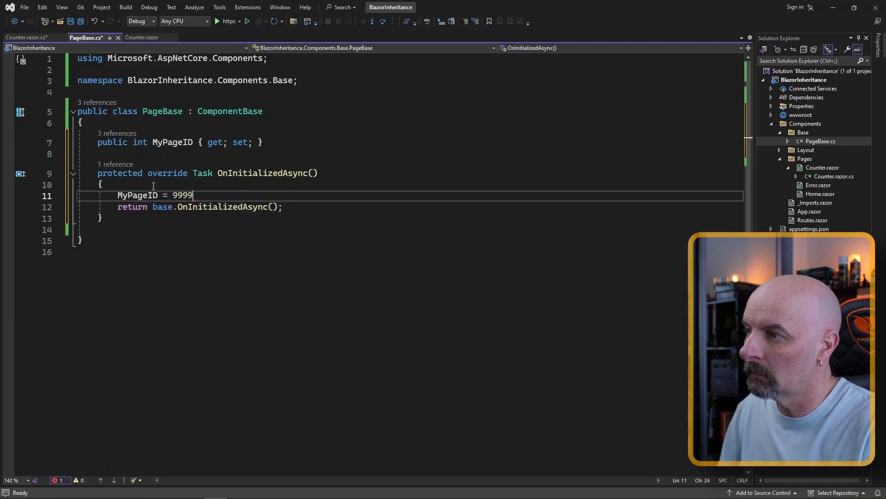
{"action": "type", "text": ";"}
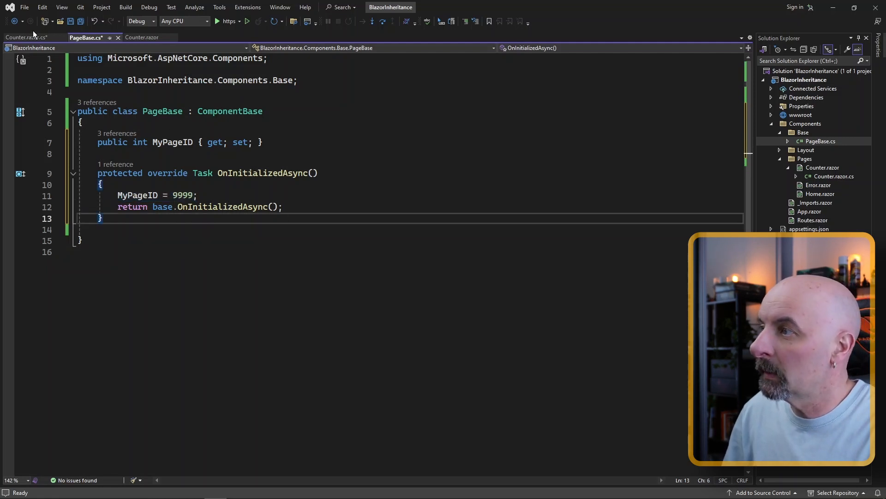
Step: In Counter.razor.cs await base.OnInitializedAsync(), comment out MyPageID = 1111, and Hot Reload the running app
{"action": "left_click", "coordinate": [25, 37]}
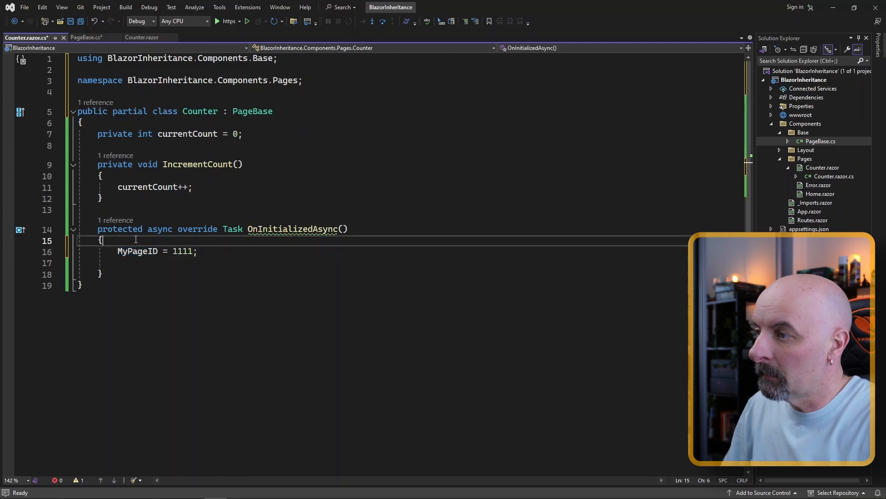
{"action": "type", "text": "base.OnInitializedAsync();"}
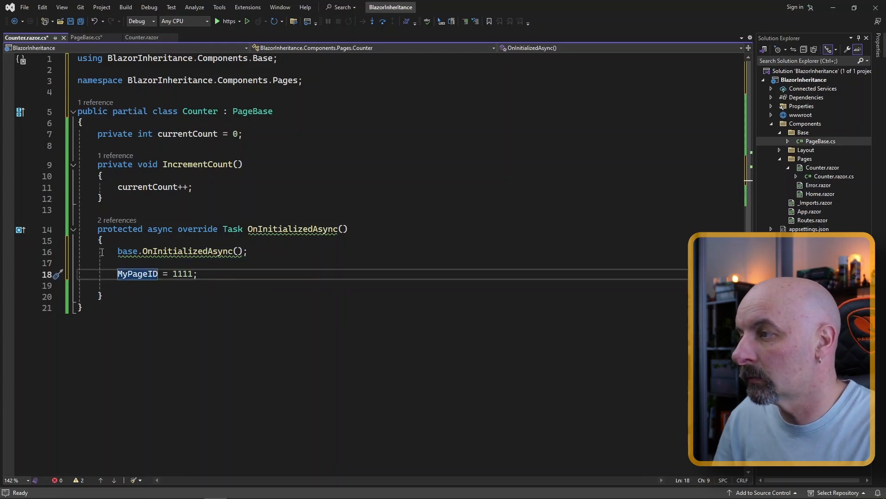
{"action": "type", "text": "awaot"}
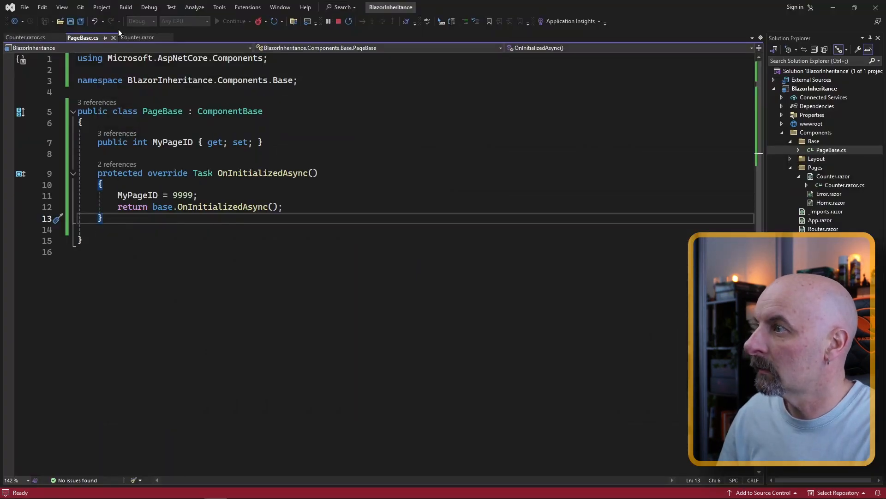
{"action": "left_click", "coordinate": [25, 37]}
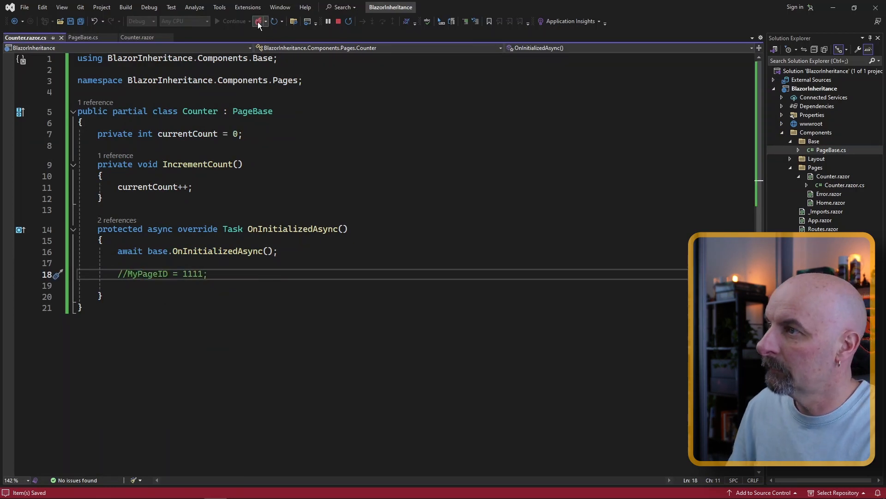
{"action": "left_click", "coordinate": [258, 21]}
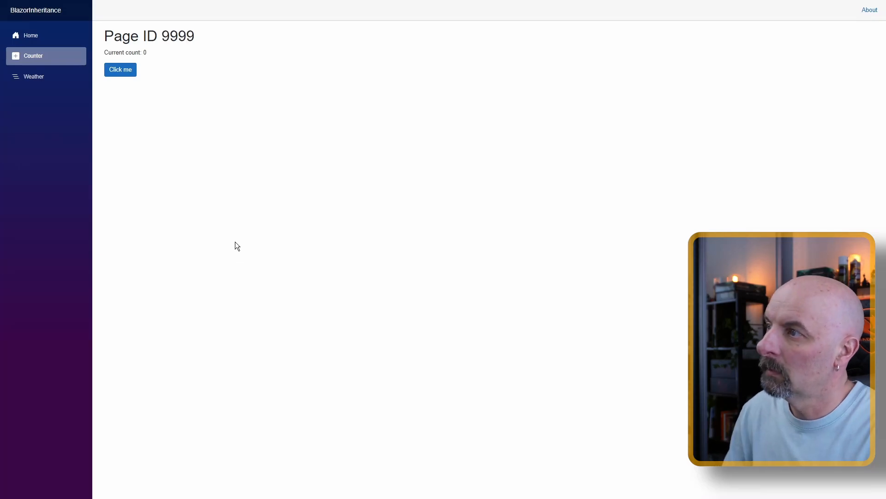
Step: View the Counter page in the browser showing Page ID 9999
{"action": "double_click", "coordinate": [177, 36]}
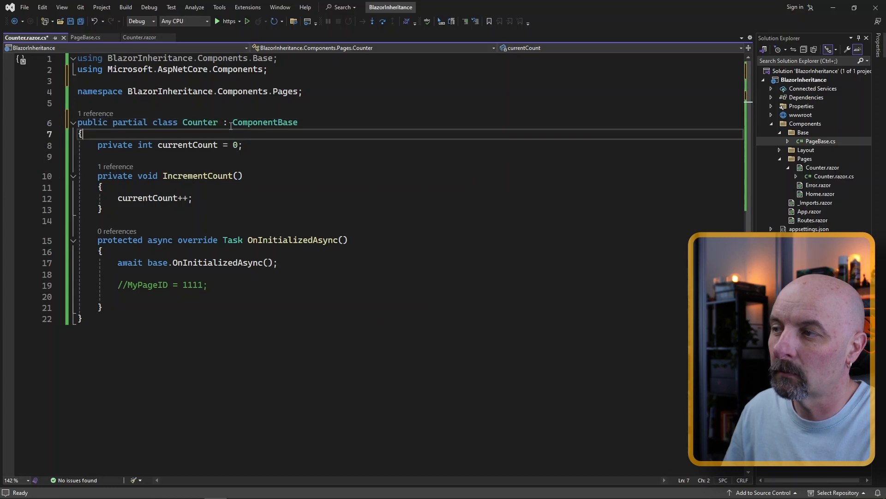
{"action": "mouse_move", "coordinate": [255, 122]}
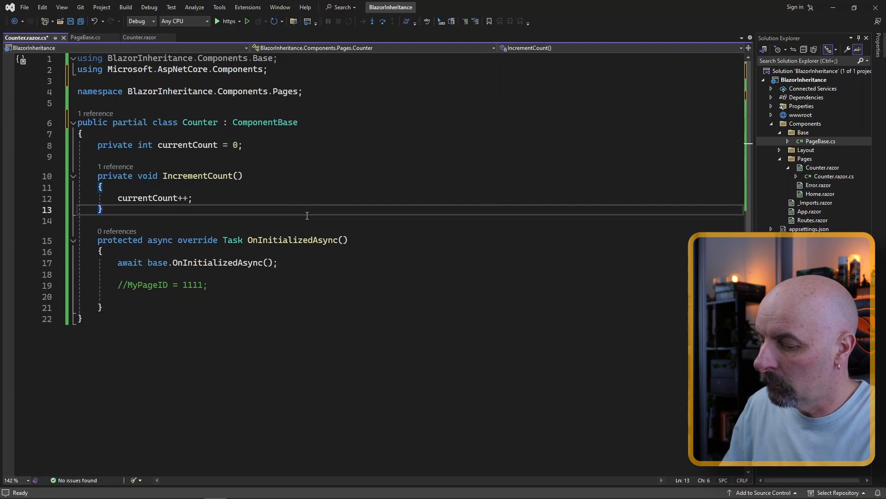
Step: Change Counter.razor.cs to inherit ComponentBase and surface the conflicting base class errors
{"action": "left_click", "coordinate": [137, 37]}
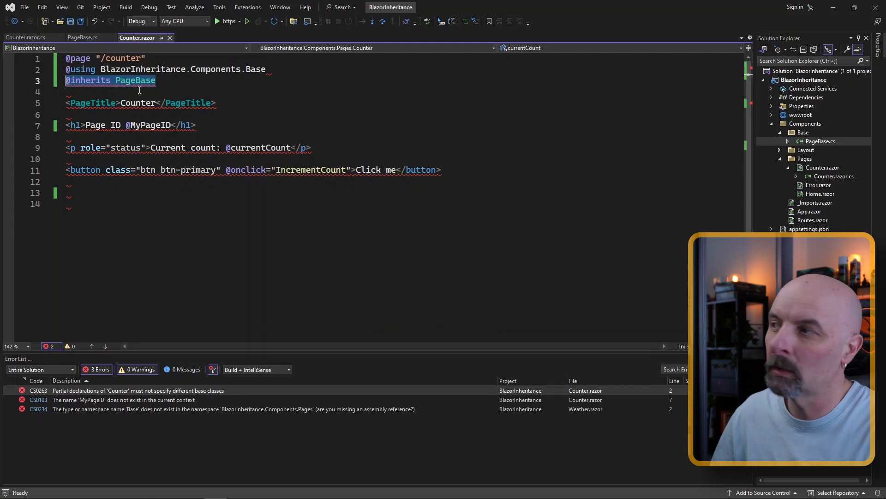
{"action": "left_click", "coordinate": [25, 37]}
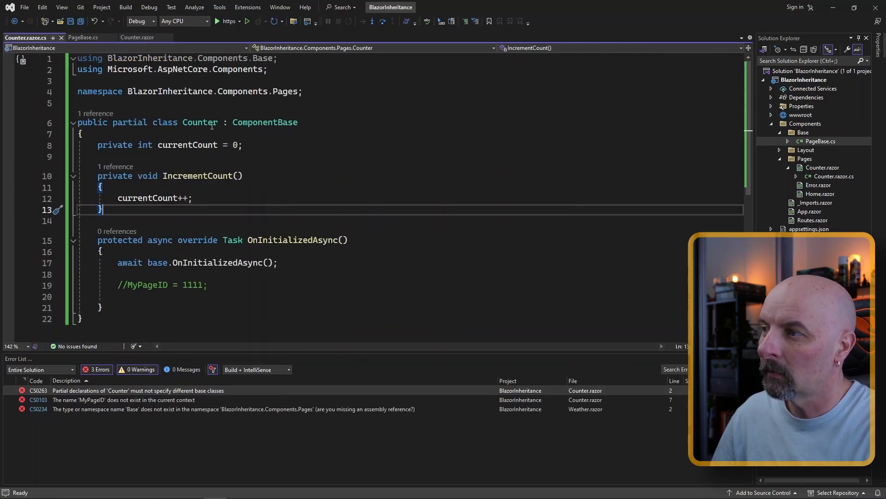
{"action": "double_click", "coordinate": [263, 121]}
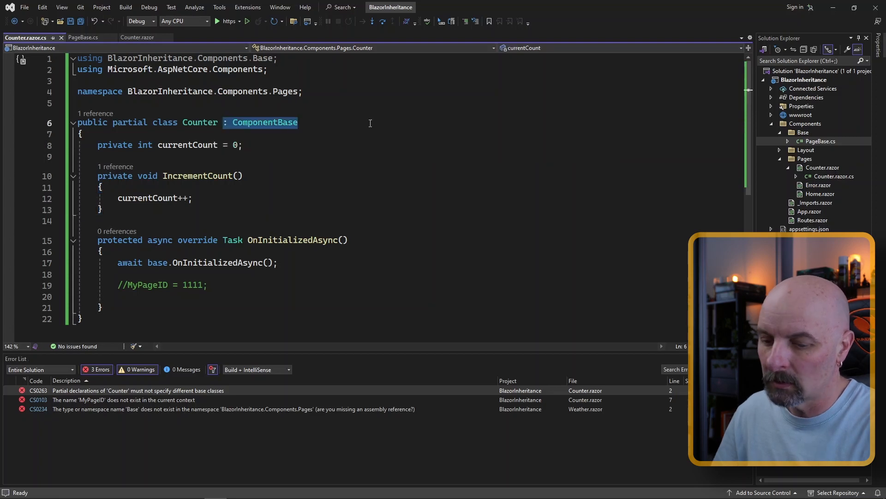